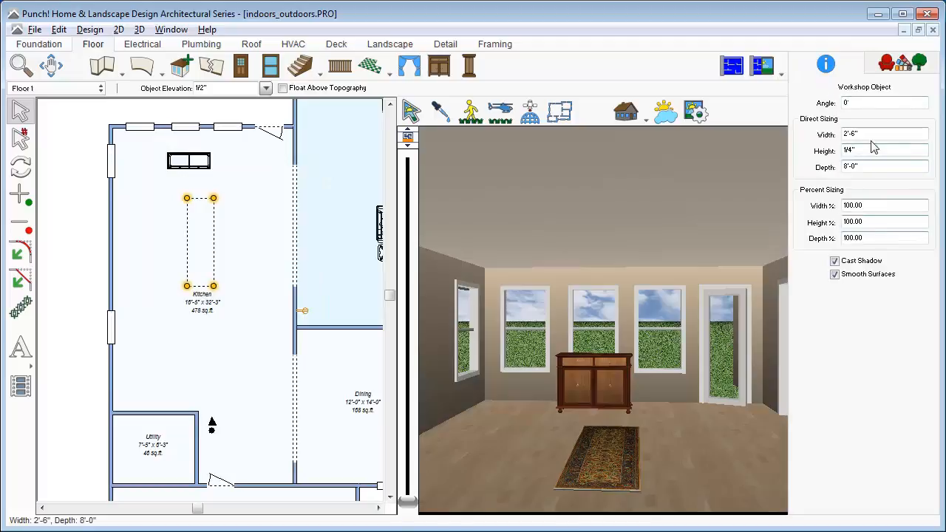
Enter 30 as the rug's angle in the Workshop Object panel.
click(879, 103)
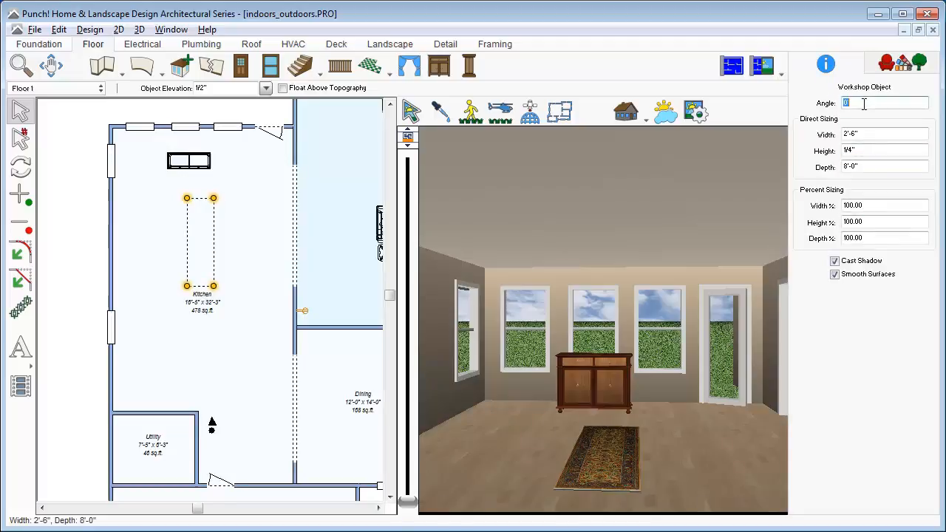
text(30°)
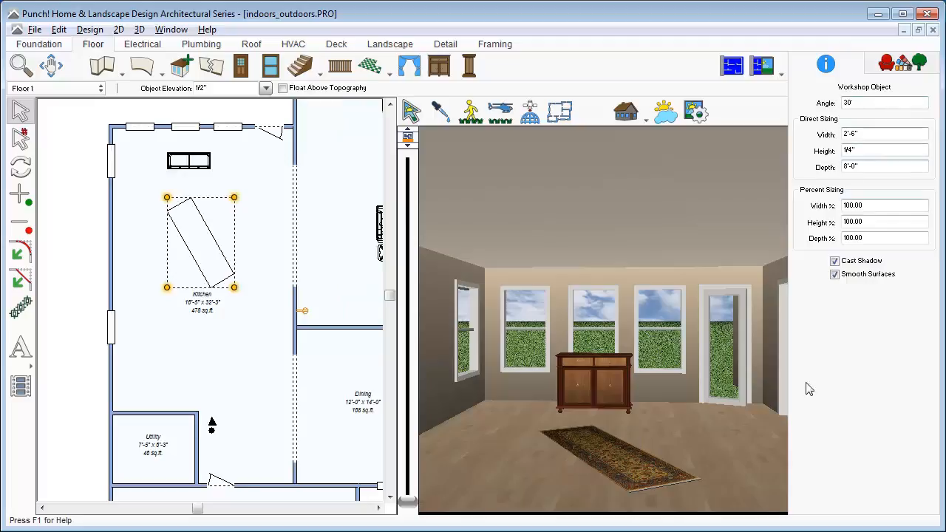
click(255, 254)
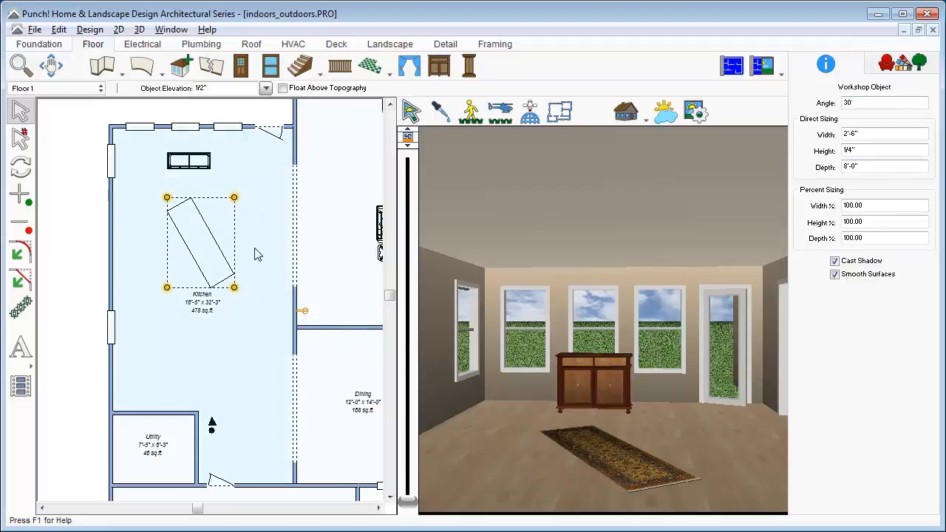
mouse_move(247, 235)
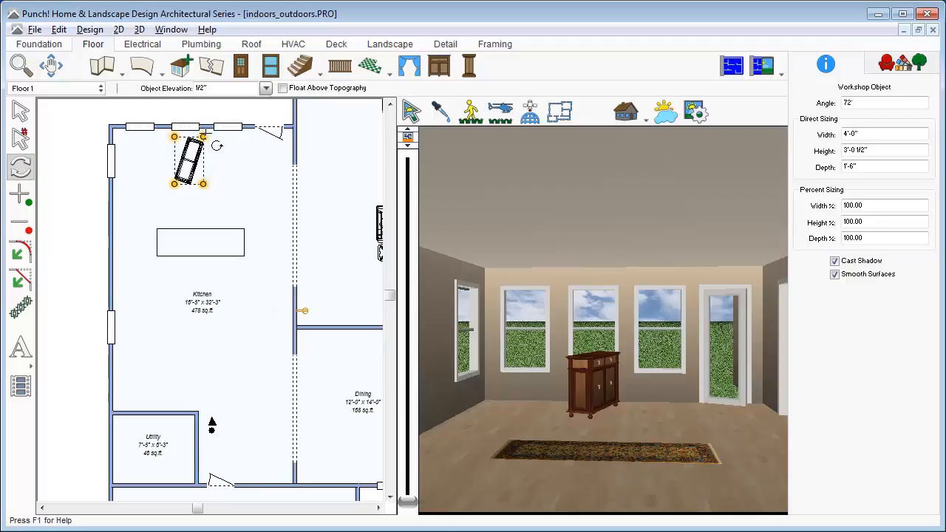
Spin the cabinet freely with the Rotate tool, leaving it facing straight into the room.
drag(217, 145, 233, 182)
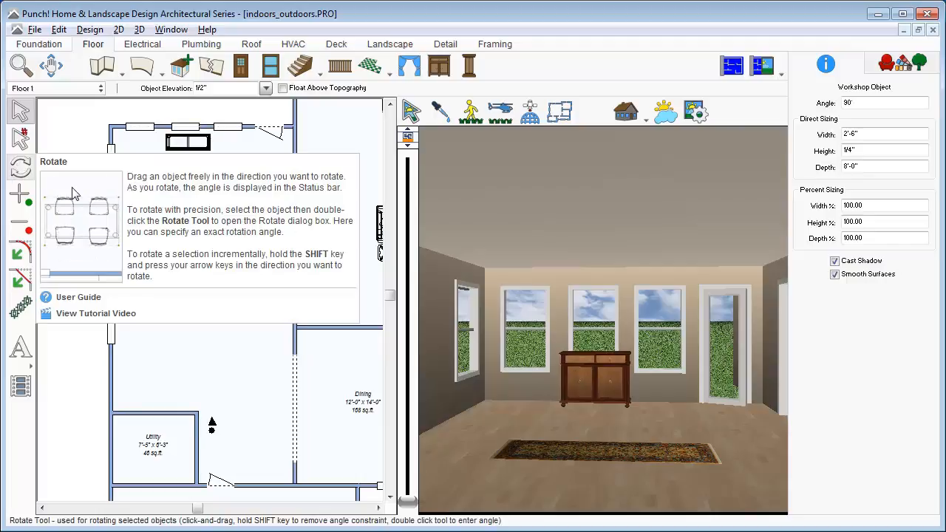
Rotate the rug by 90 degrees in the Rotate dialog, then return to the Select Objects tool.
double_click(20, 166)
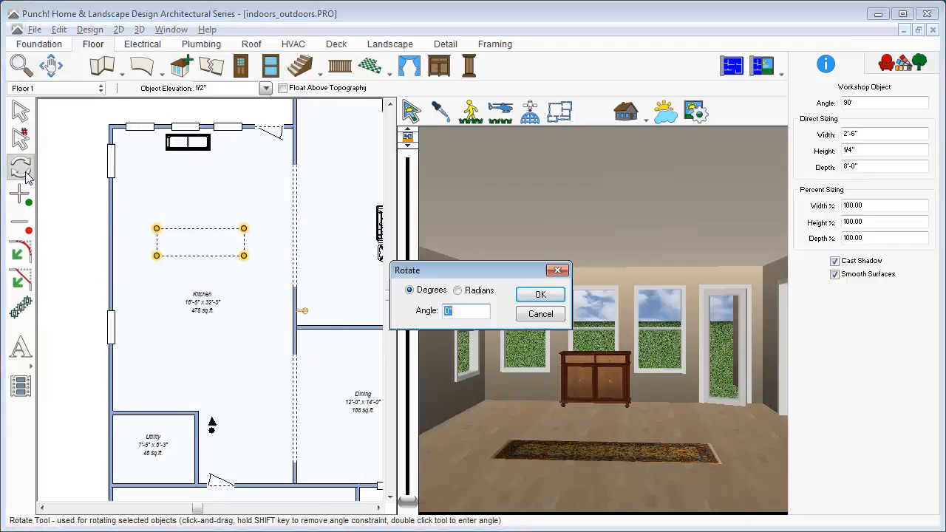
text(90)
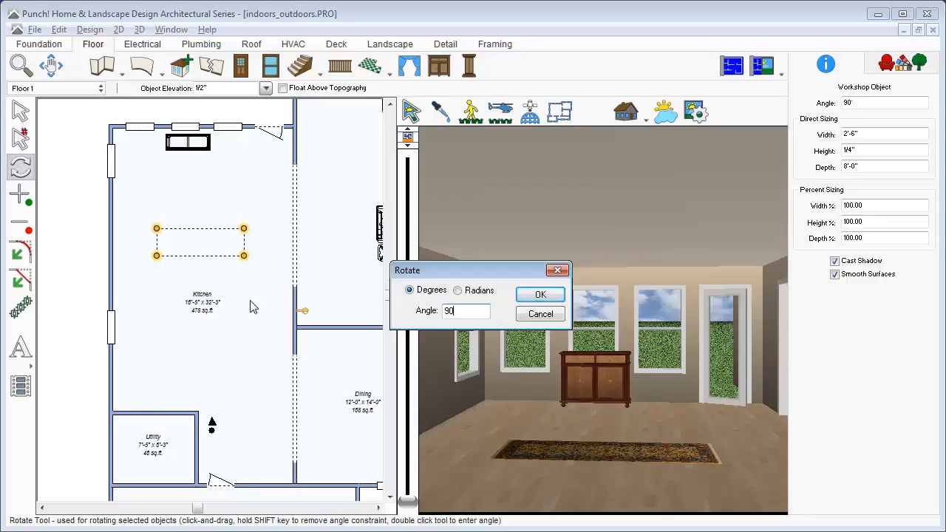
click(539, 295)
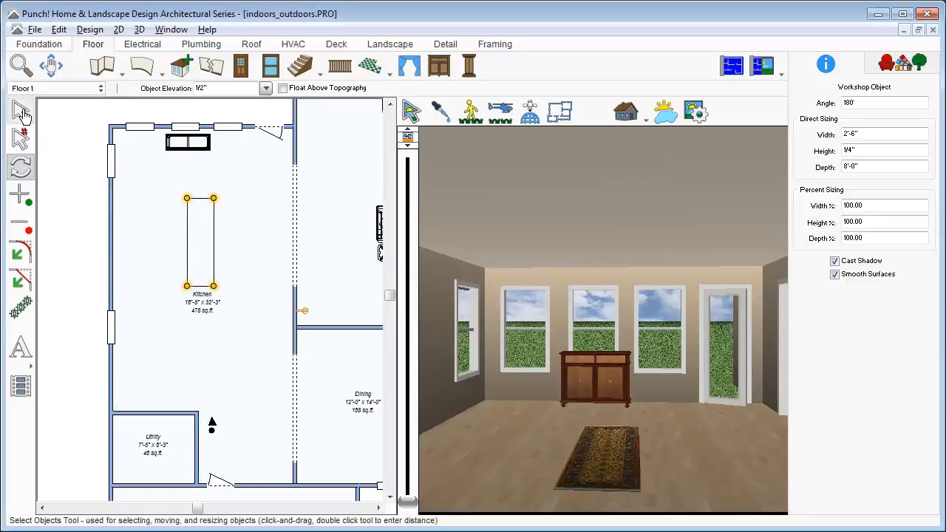
click(187, 142)
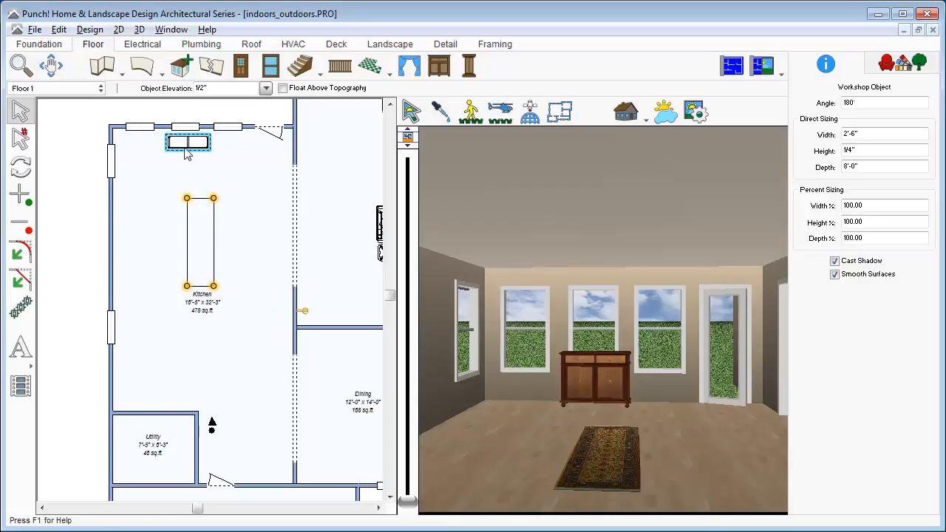
click(20, 168)
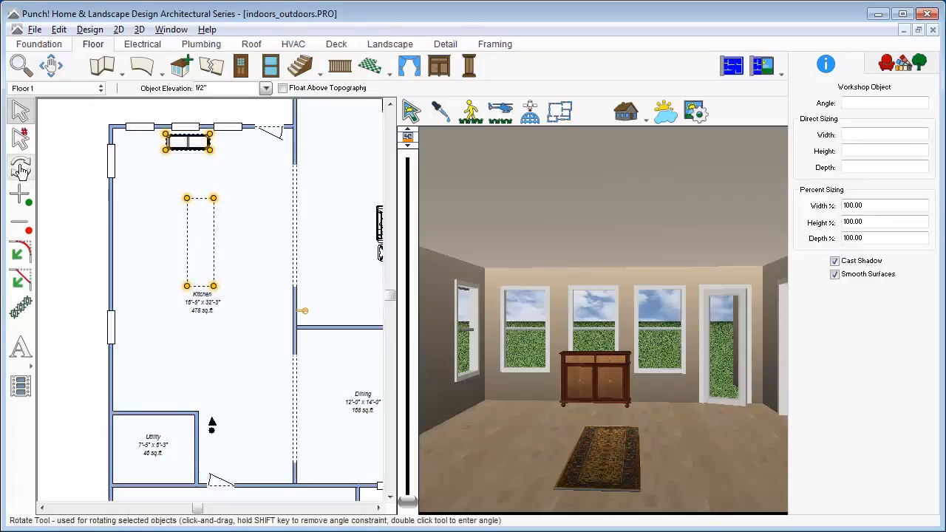
click(21, 167)
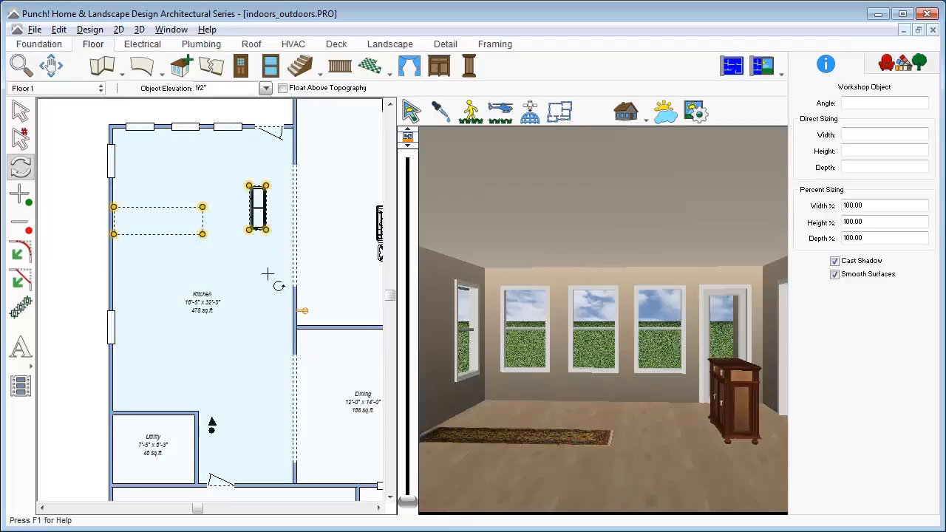
click(21, 167)
text(9)
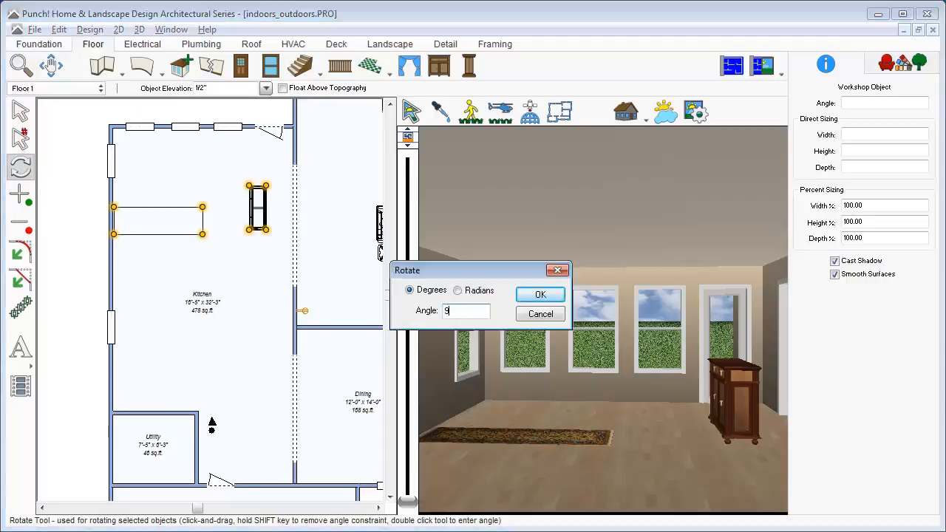
click(540, 294)
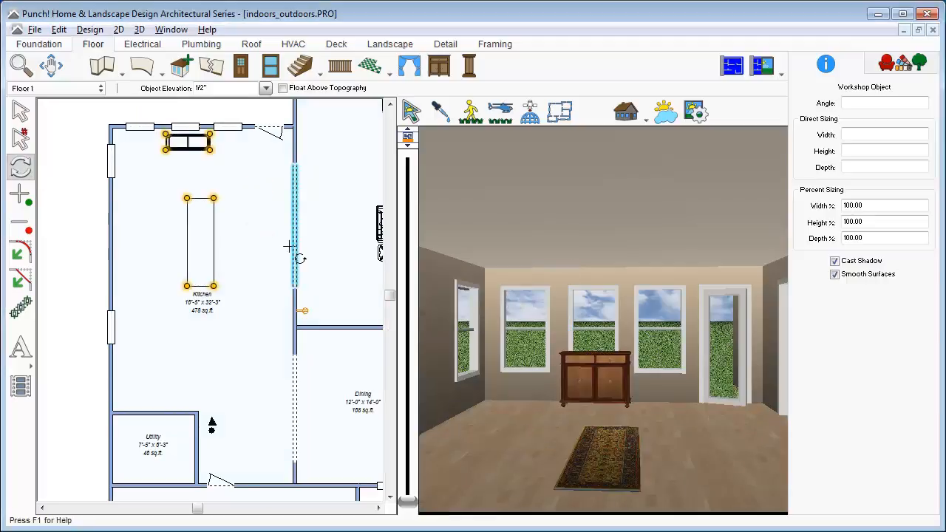